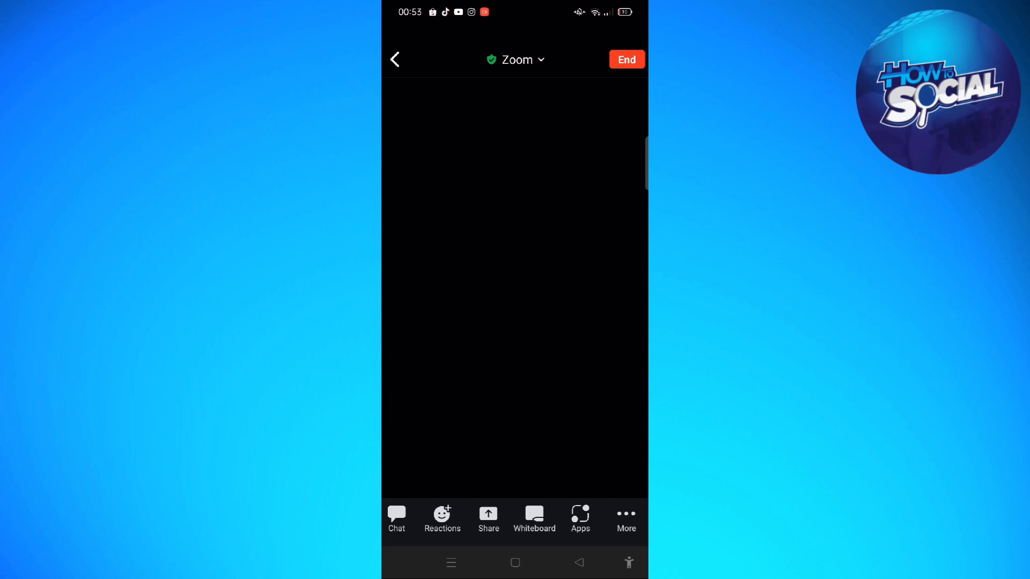
Step: Open the meeting toolbar's More menu to show the Security and Meeting Settings options
{"action": "left_click", "coordinate": [624, 519]}
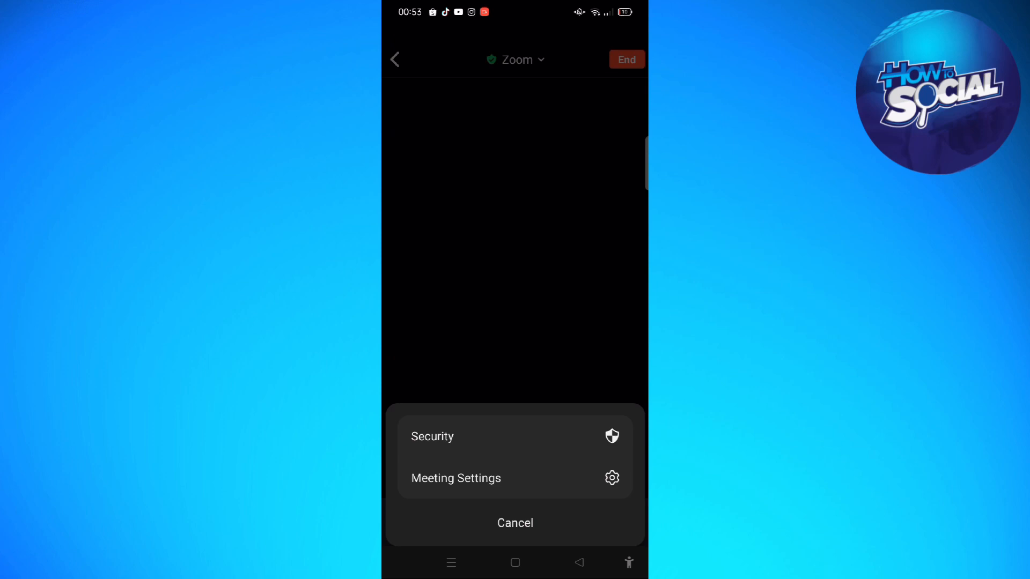